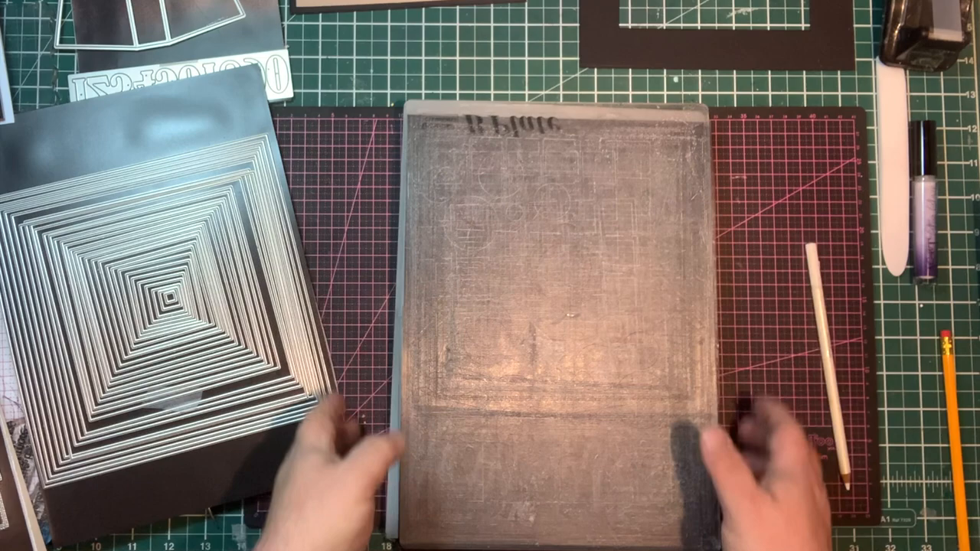
pyautogui.moveTo(536, 229)
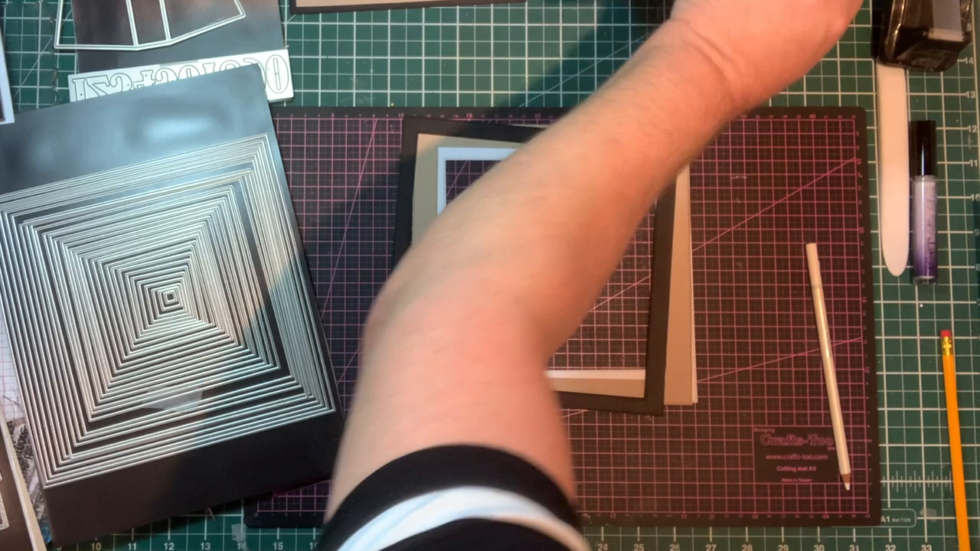